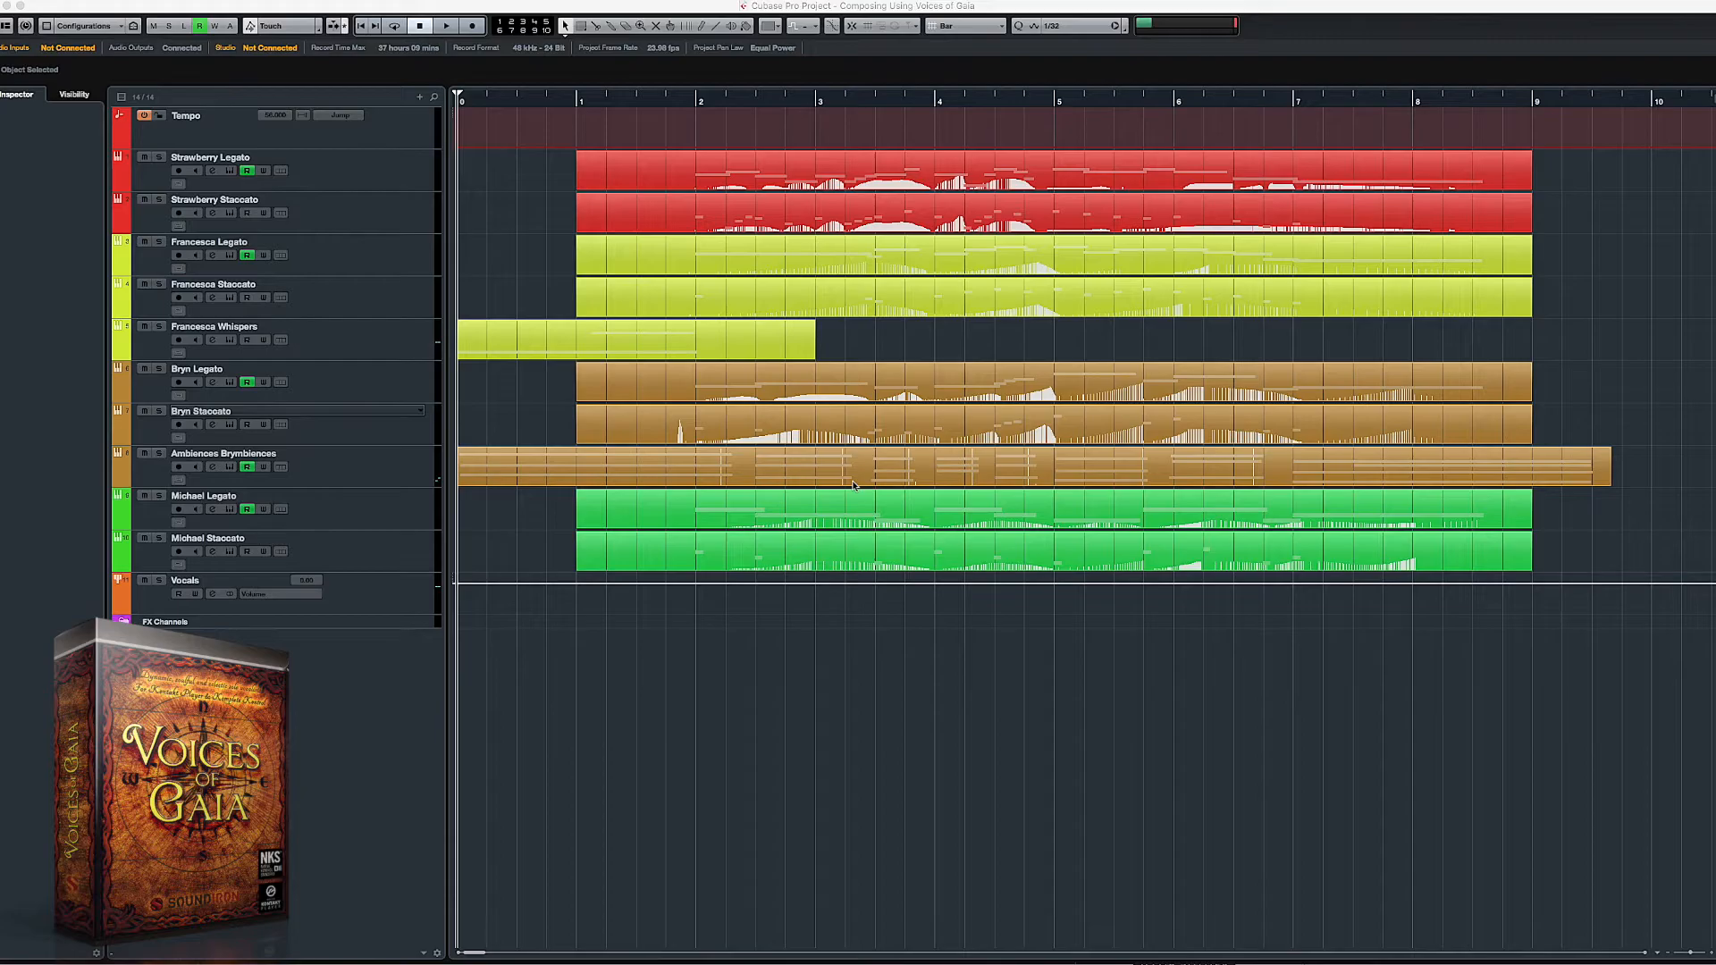
mouse_move(356, 186)
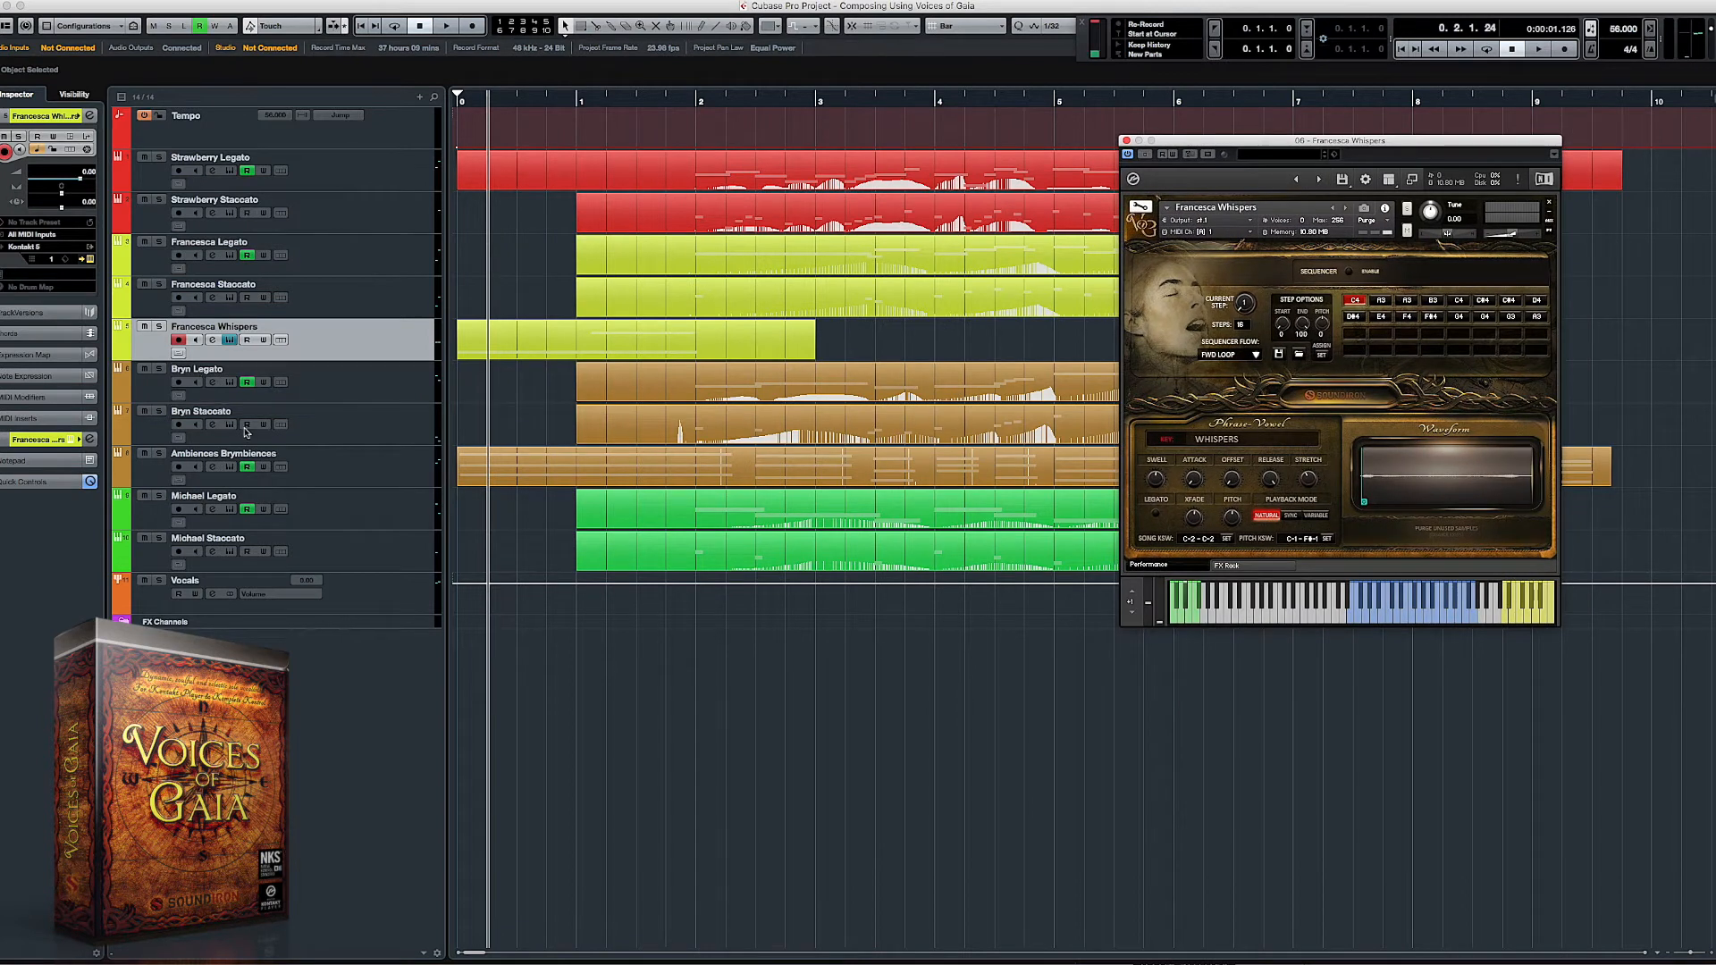
Step: Show the Ambiences Brymbiences Kontakt window and place Francesca Whispers beside it
left_click(218, 452)
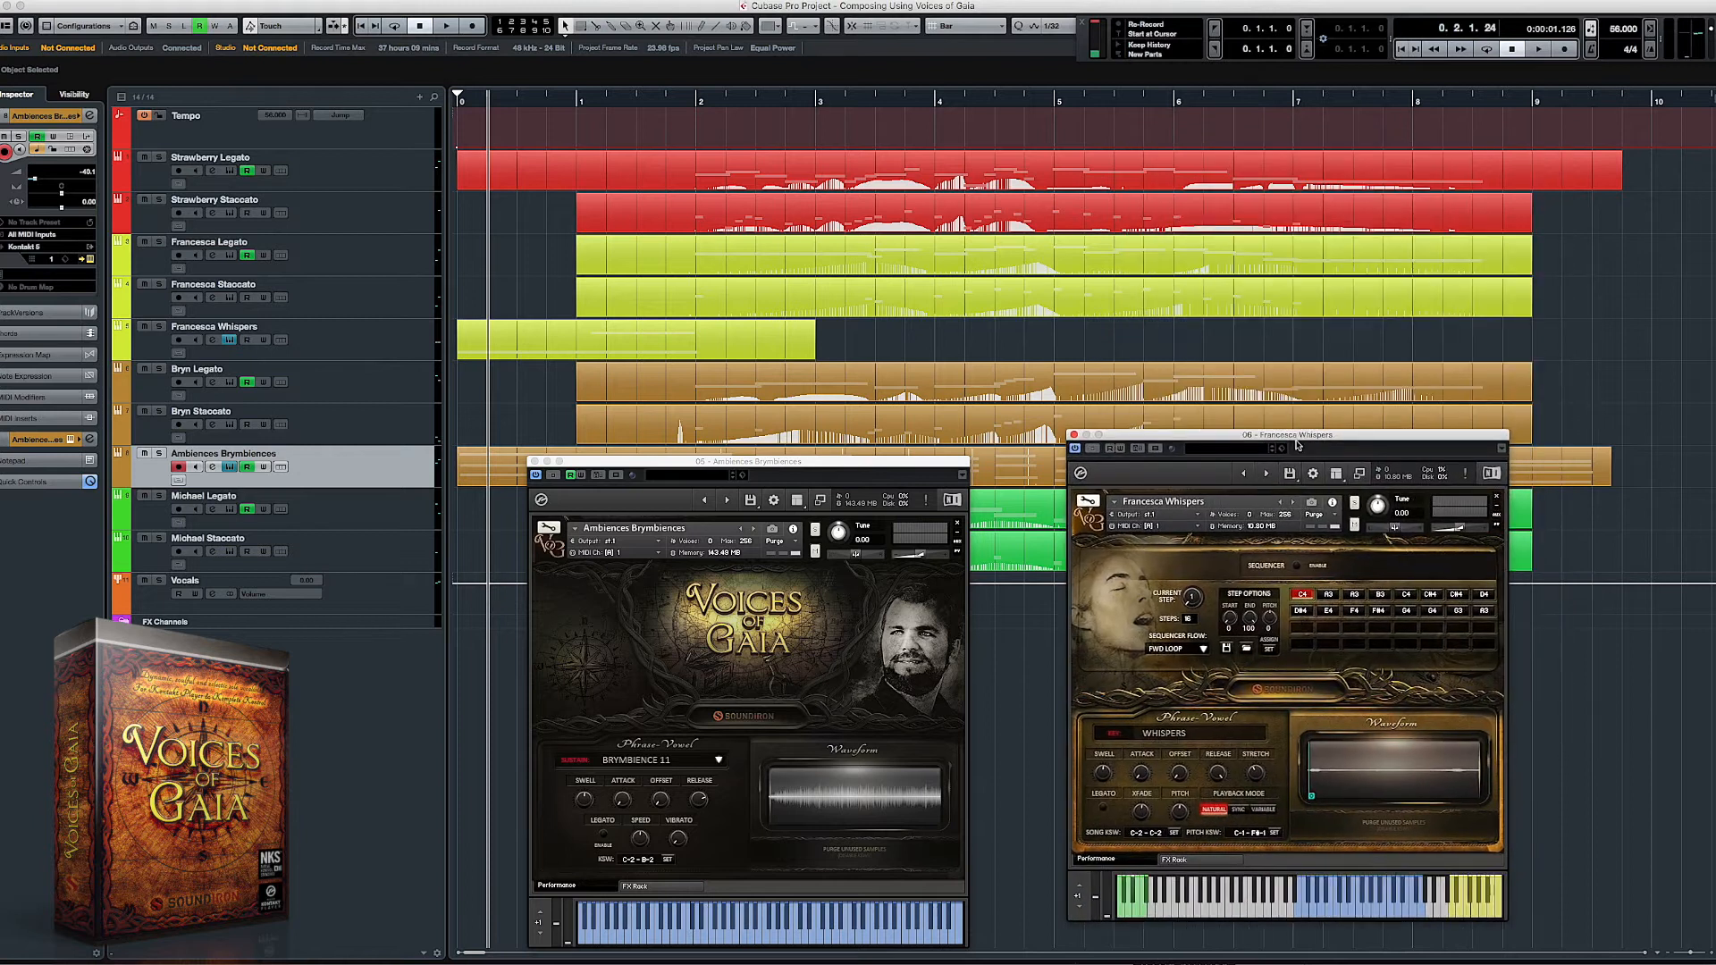
left_click_drag(1298, 434, 1210, 465)
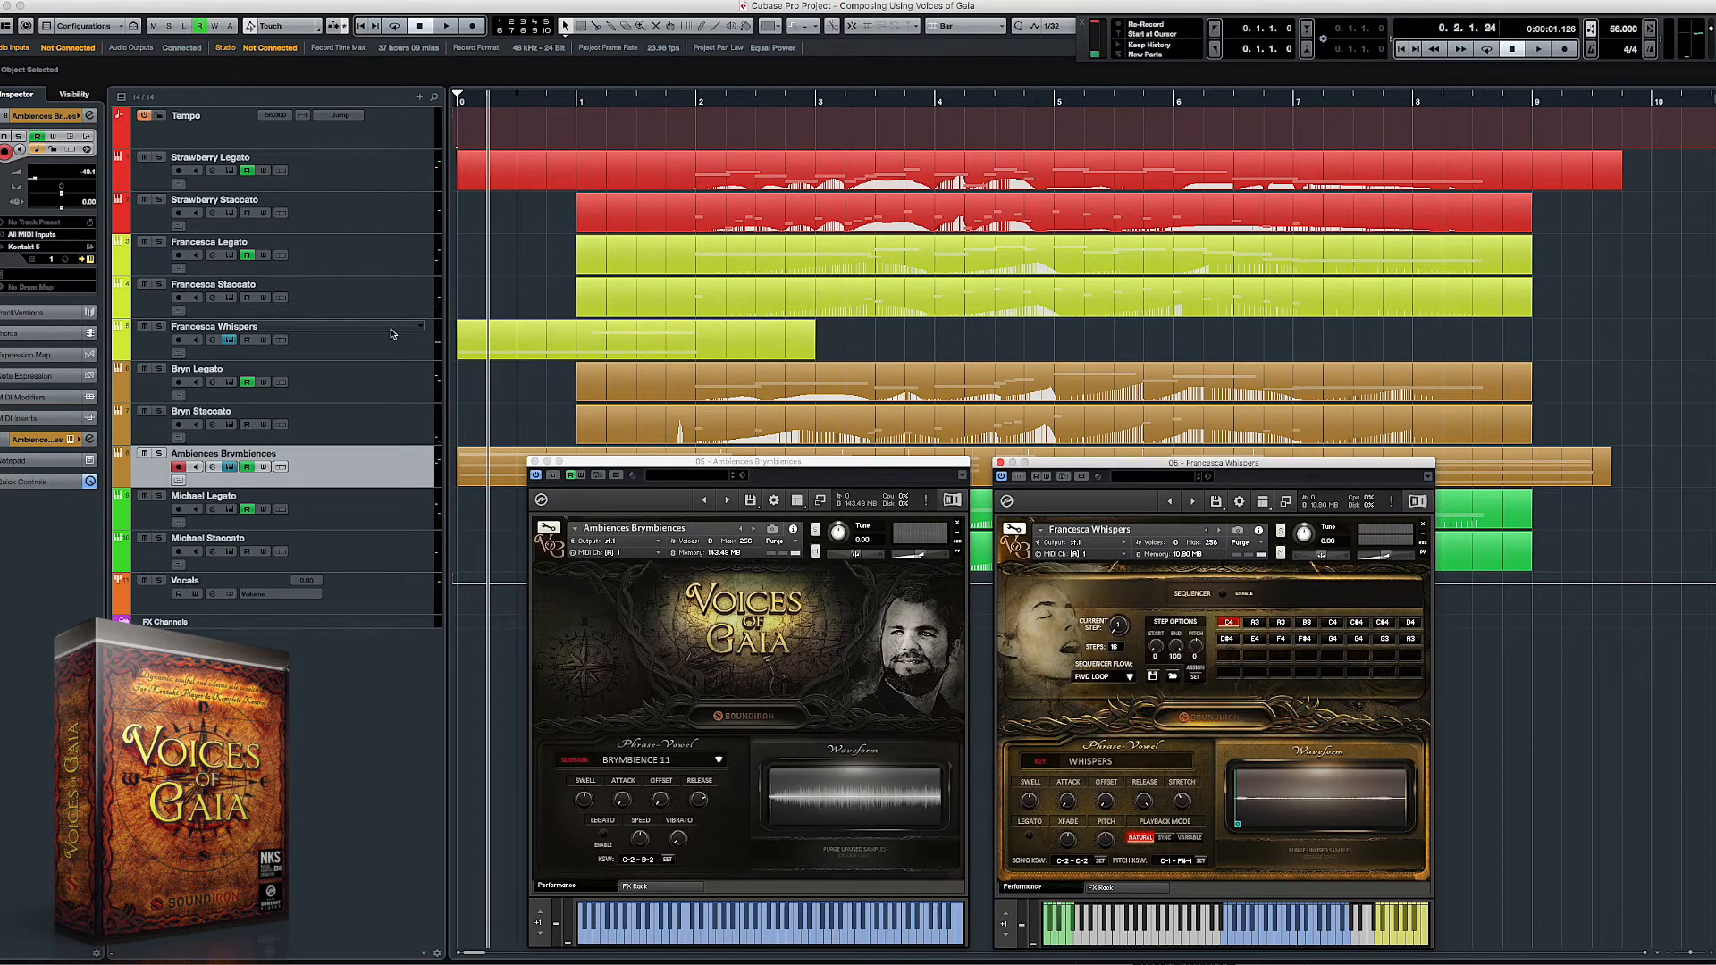
Step: Bring the four legato parts of Strawberry, Francesca, Bryn and Michael into the Key Editor
left_click(445, 27)
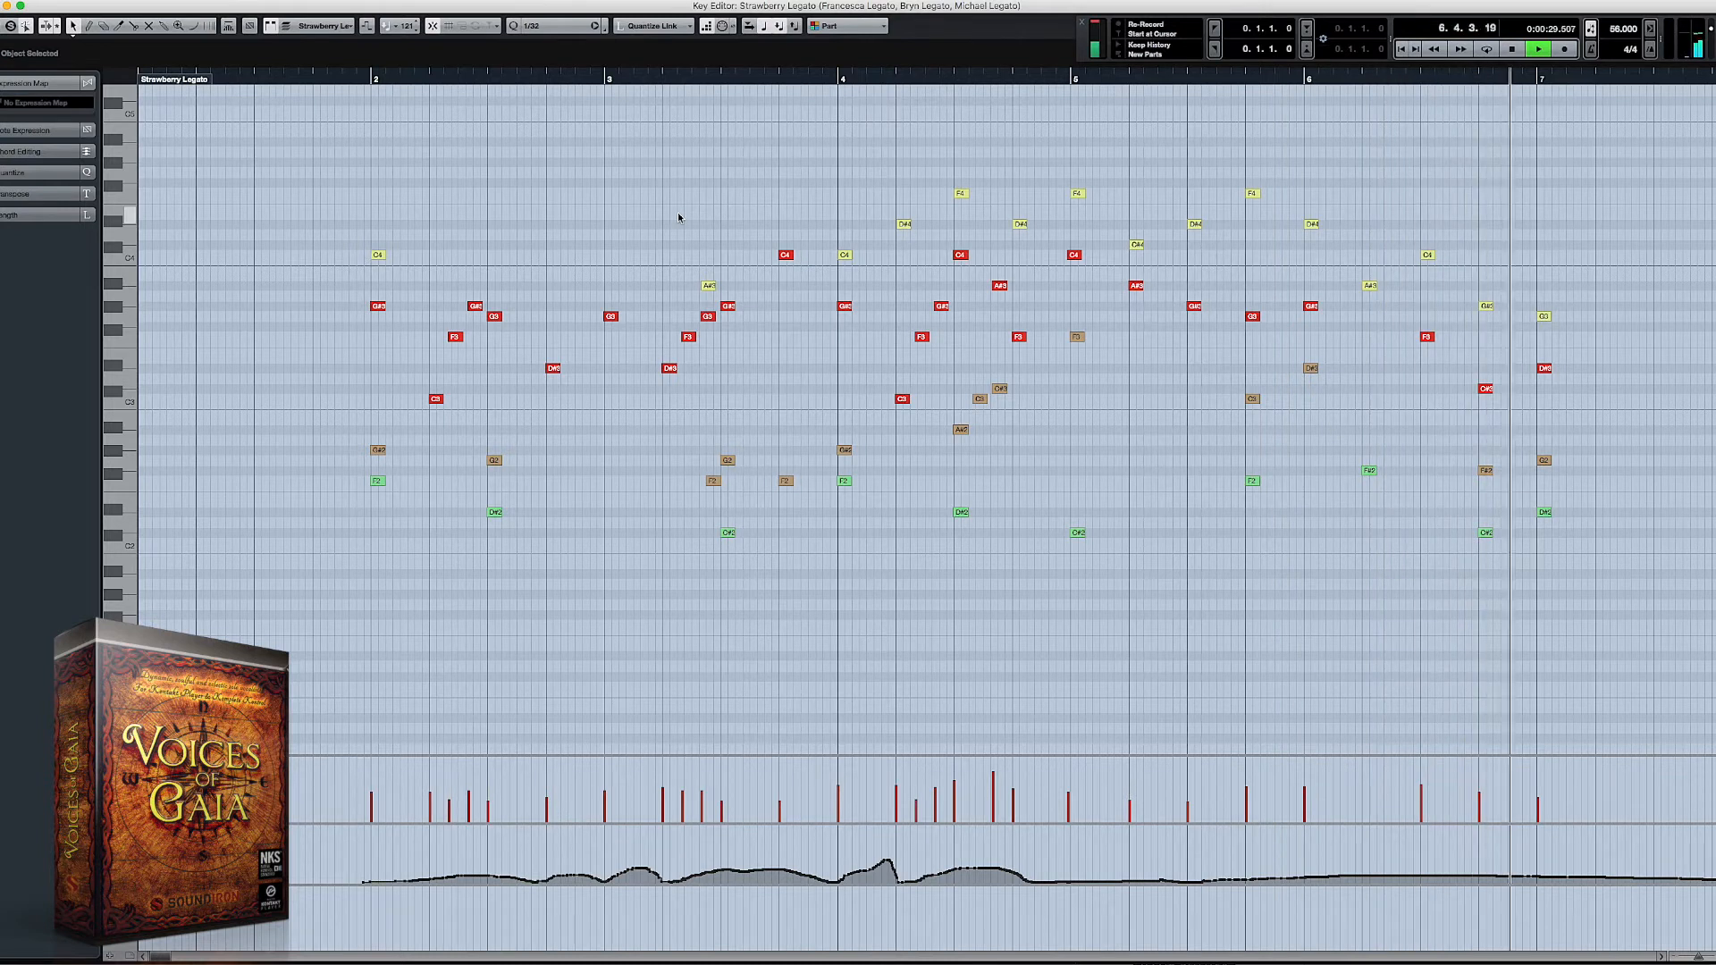
left_click(1512, 48)
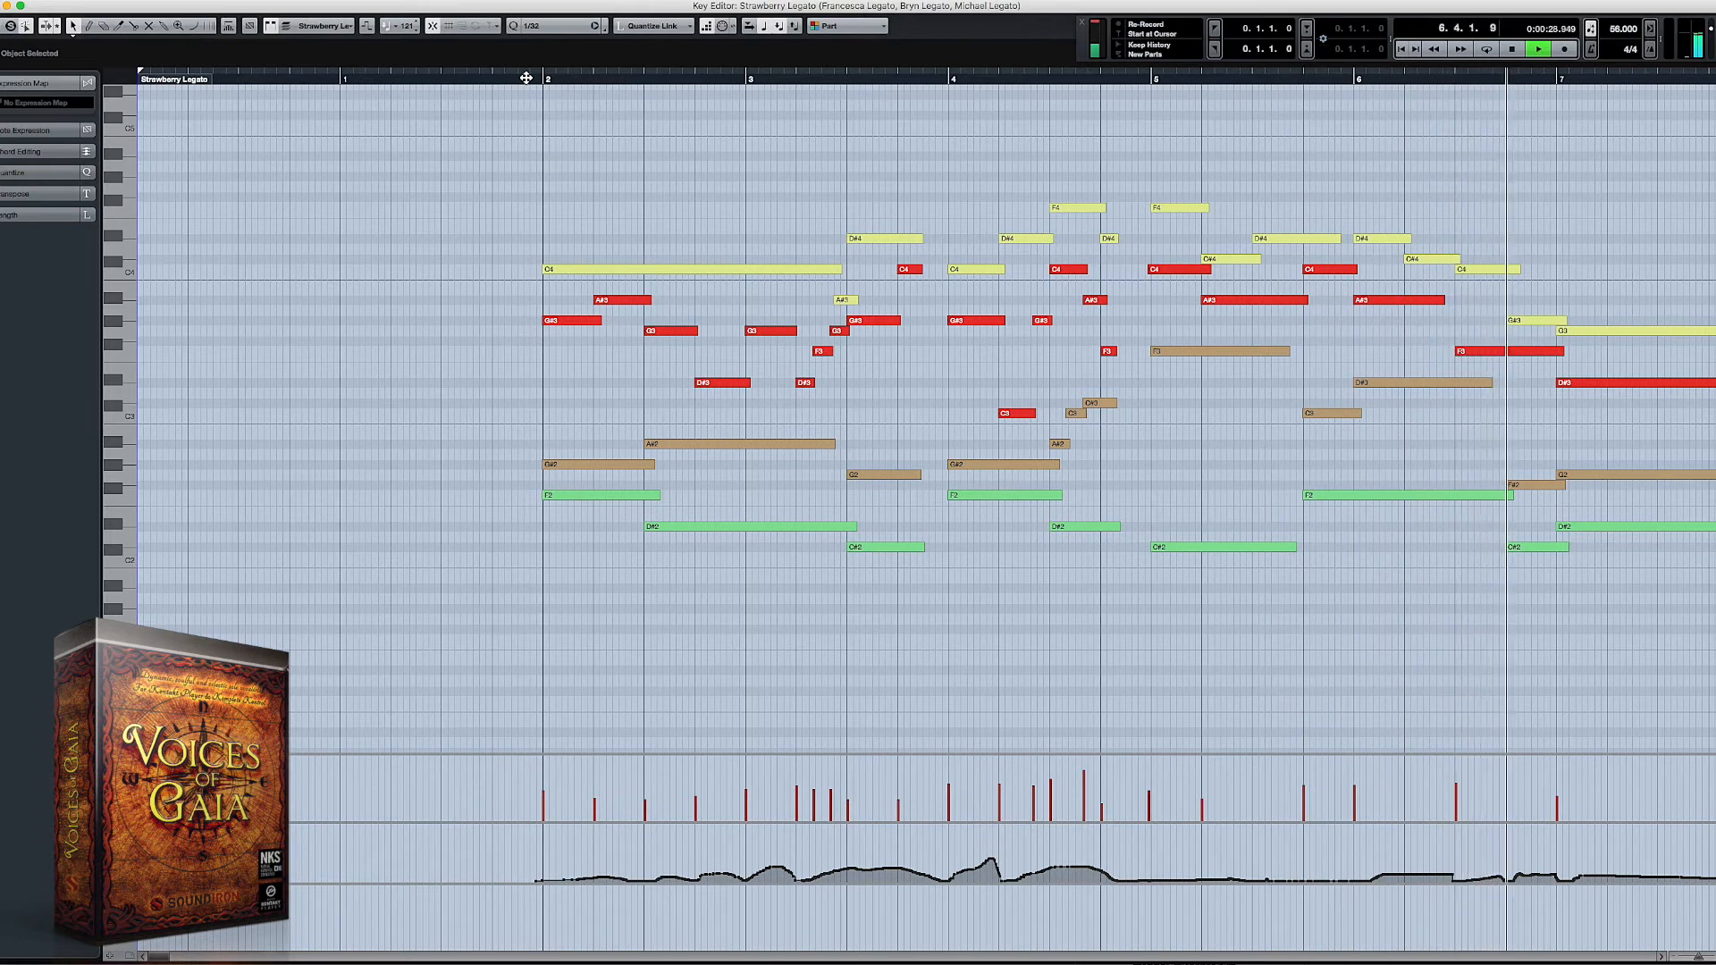
Step: Leave the Key Editor and show Strawberry Legato's Kontakt window over the arrangement
scroll("right", 3)
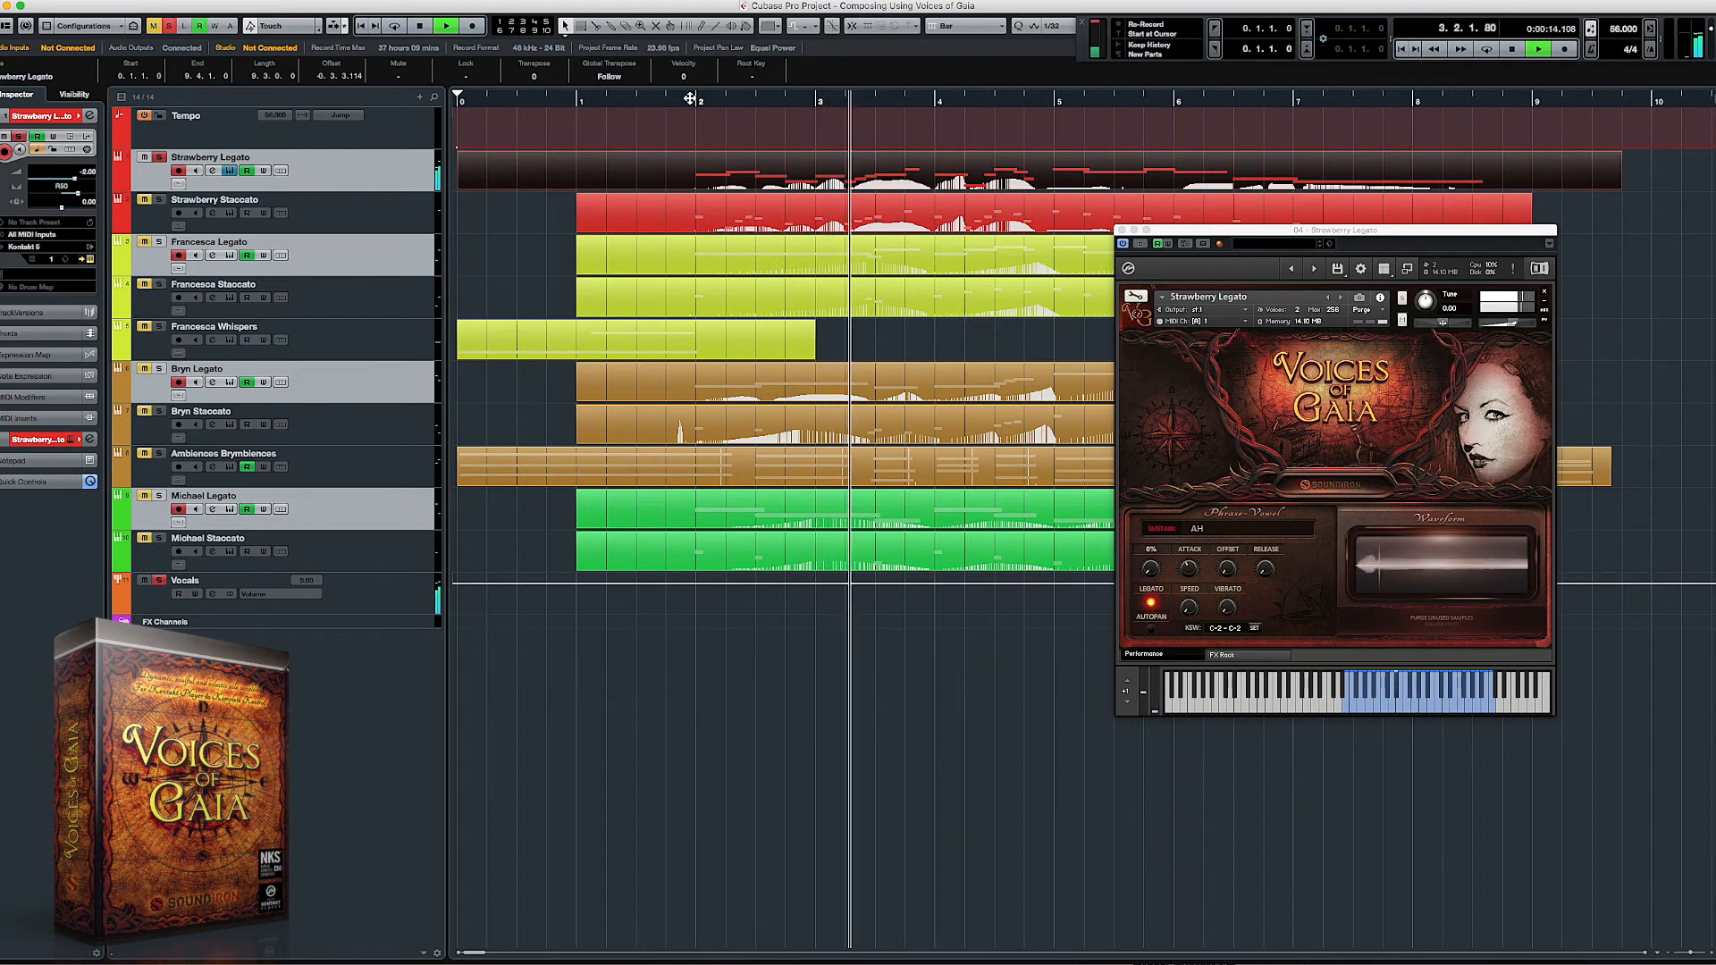
Step: Solo Francesca Legato and show its Kontakt window in place of Strawberry Legato's
left_click(445, 25)
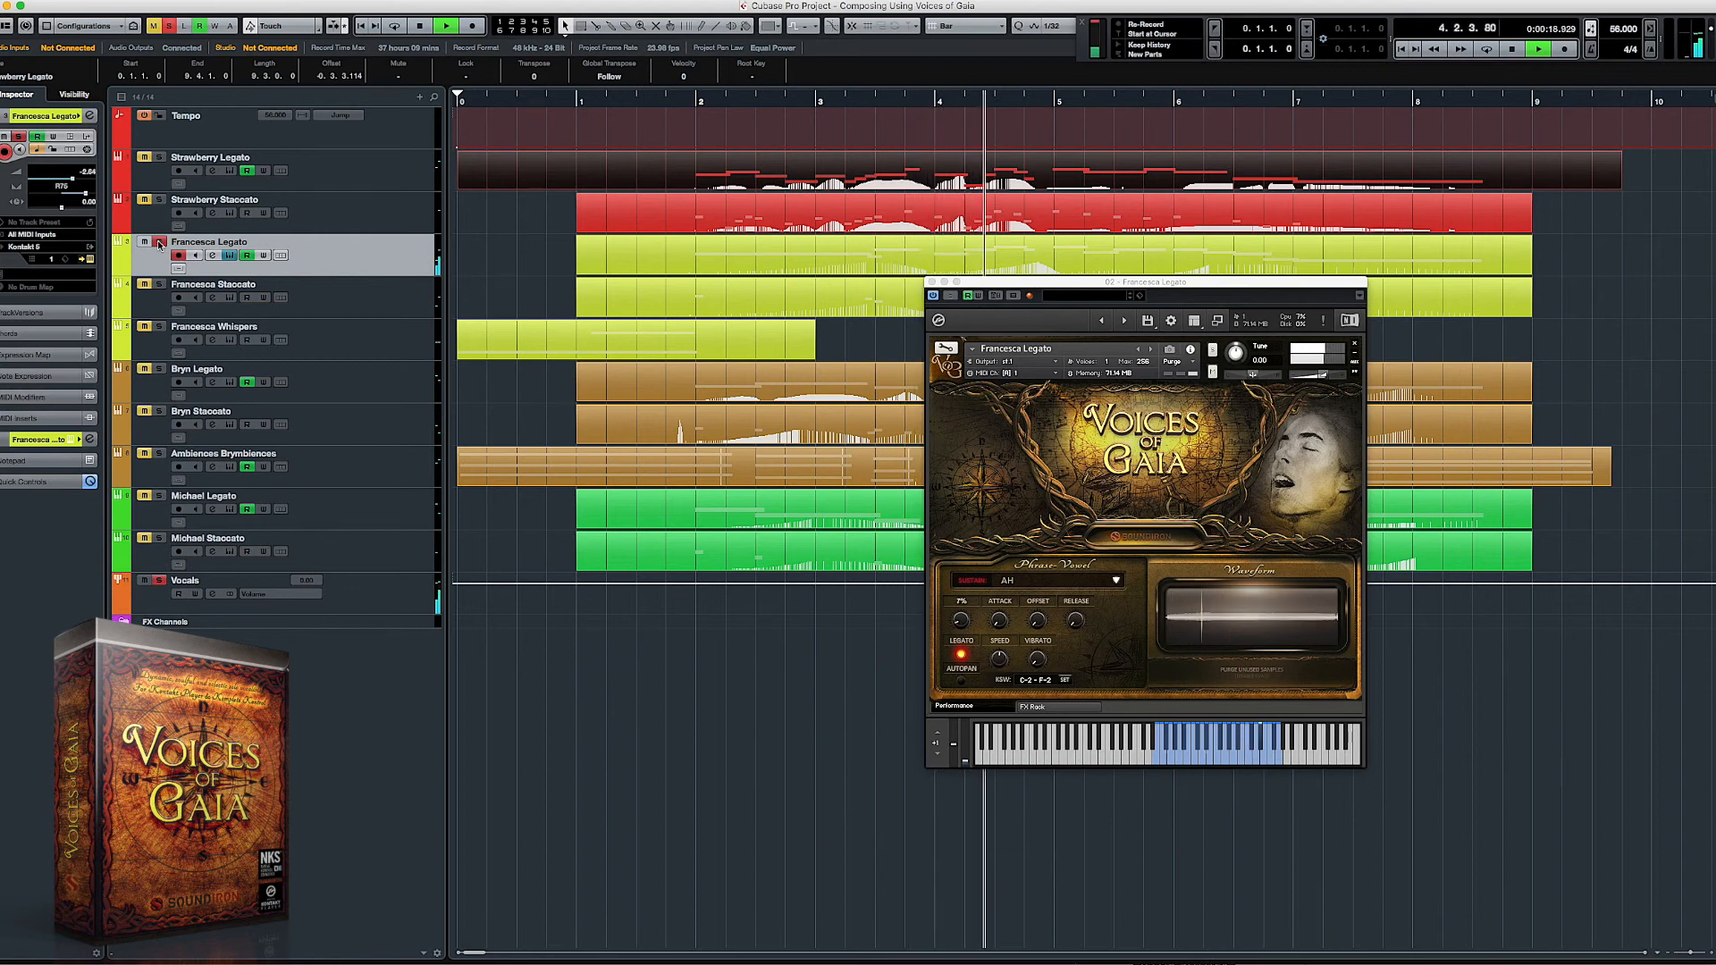
Step: Solo Bryn Legato and show its Kontakt window in place of Francesca Legato's
left_click(418, 25)
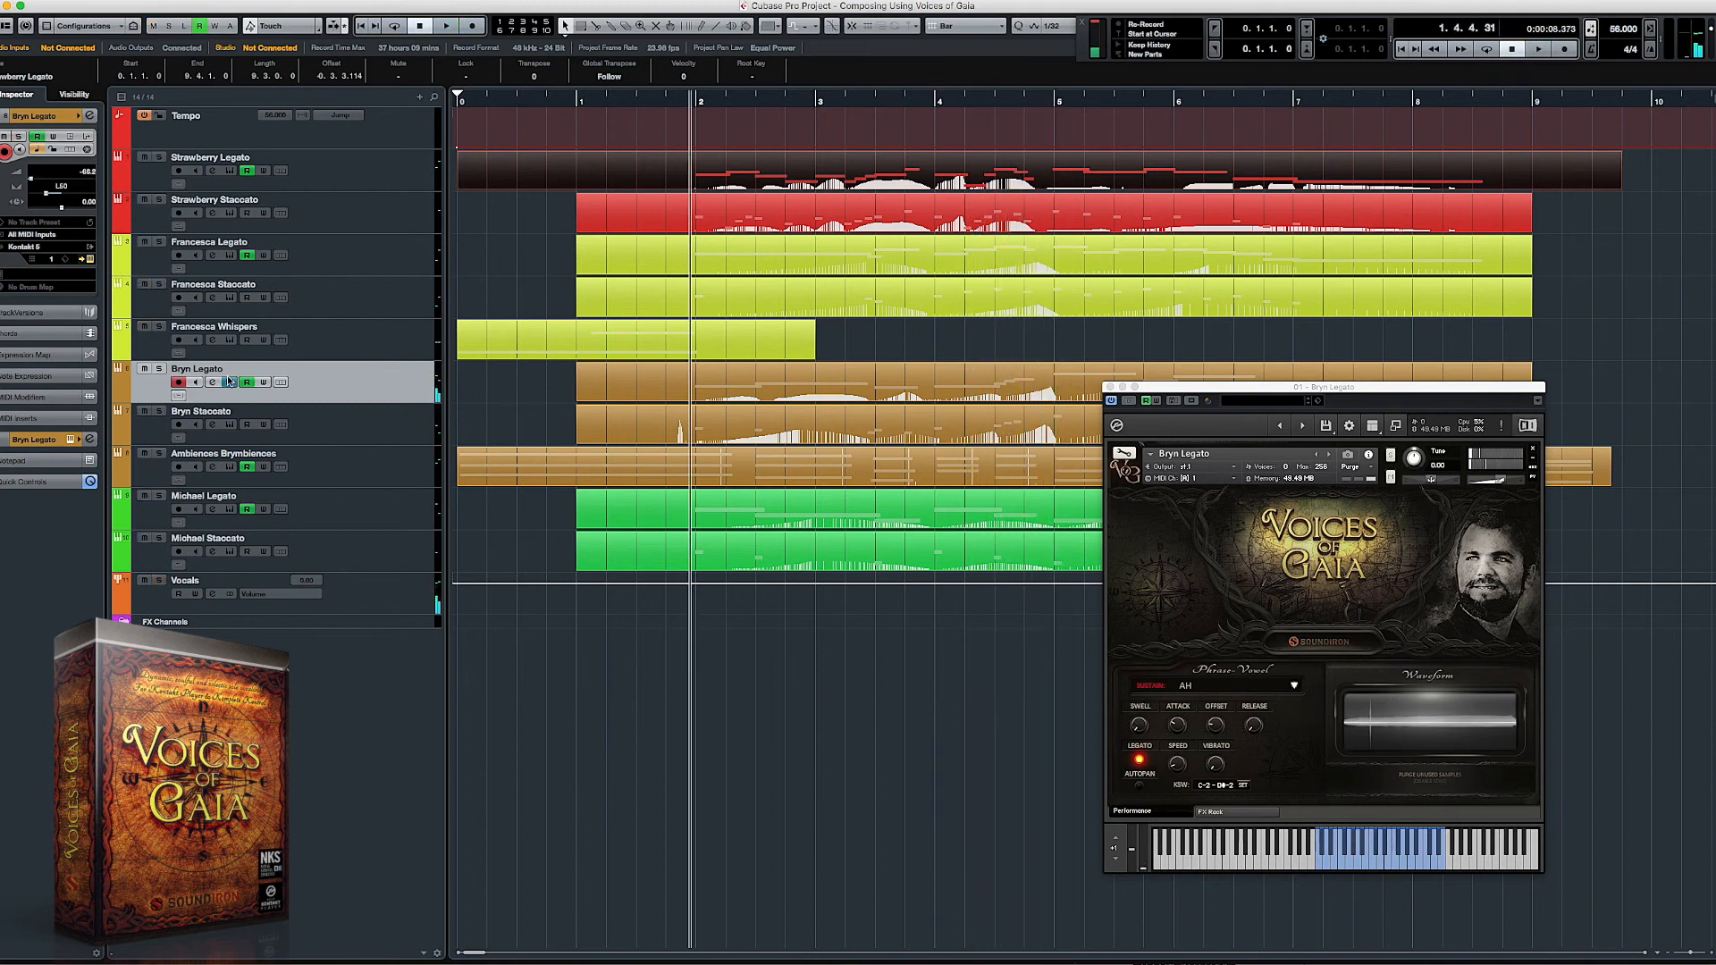
left_click(204, 495)
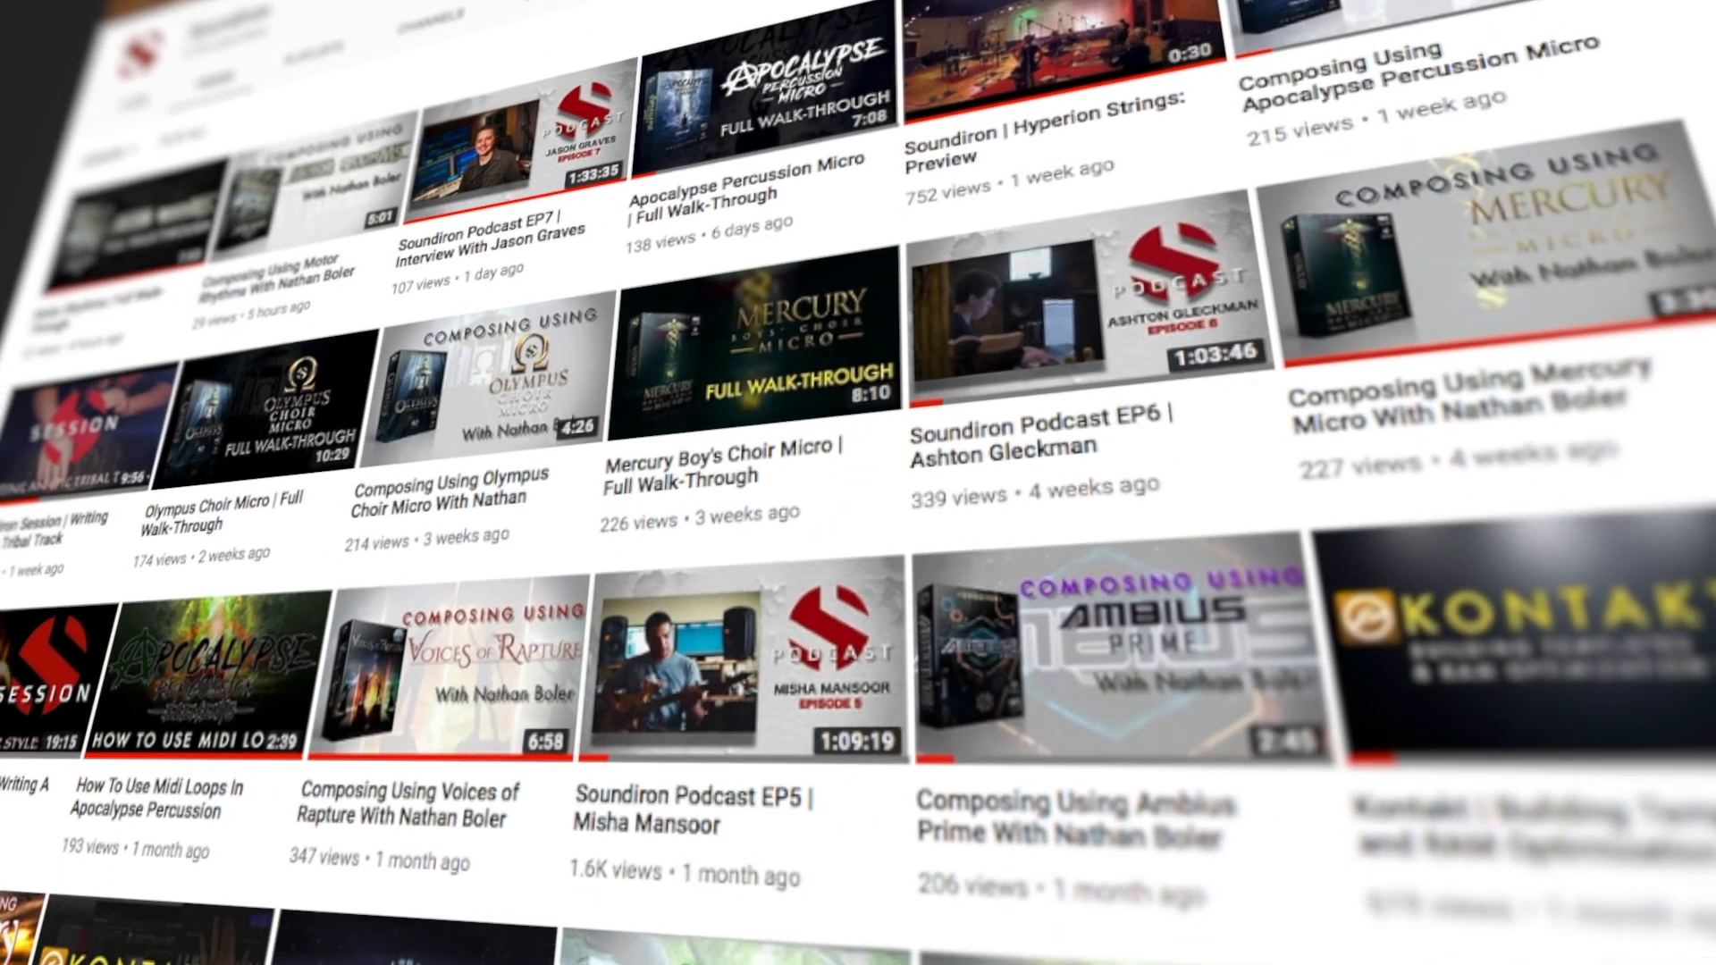
scroll("down", 3)
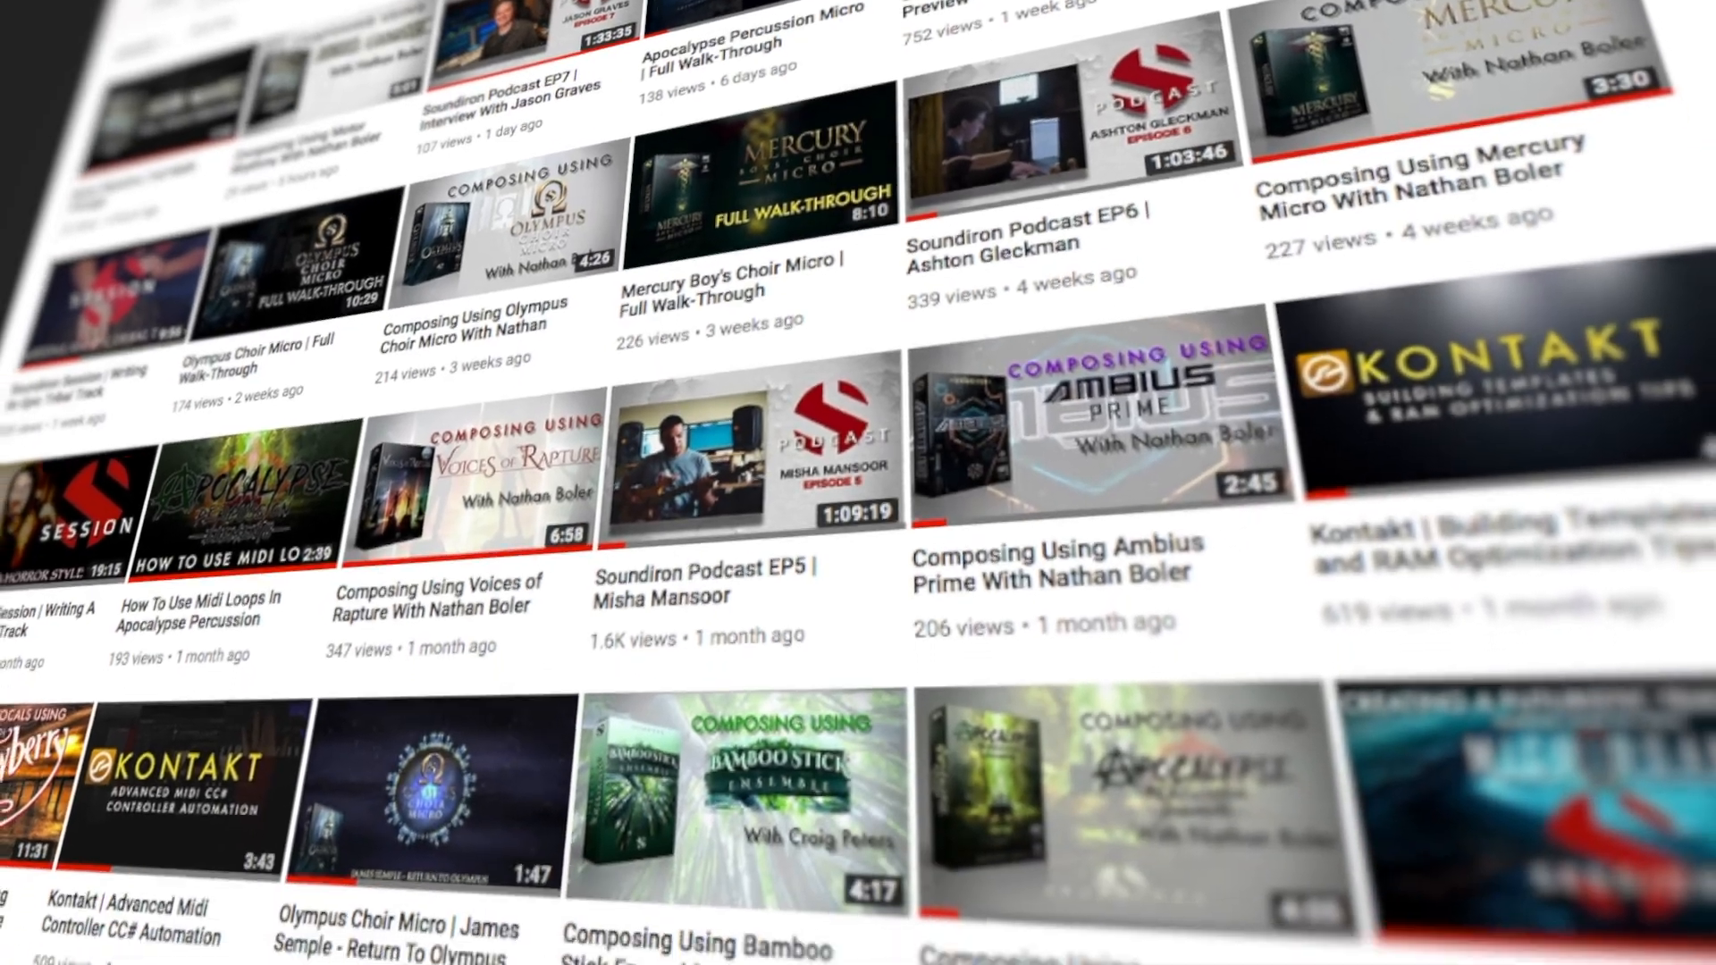